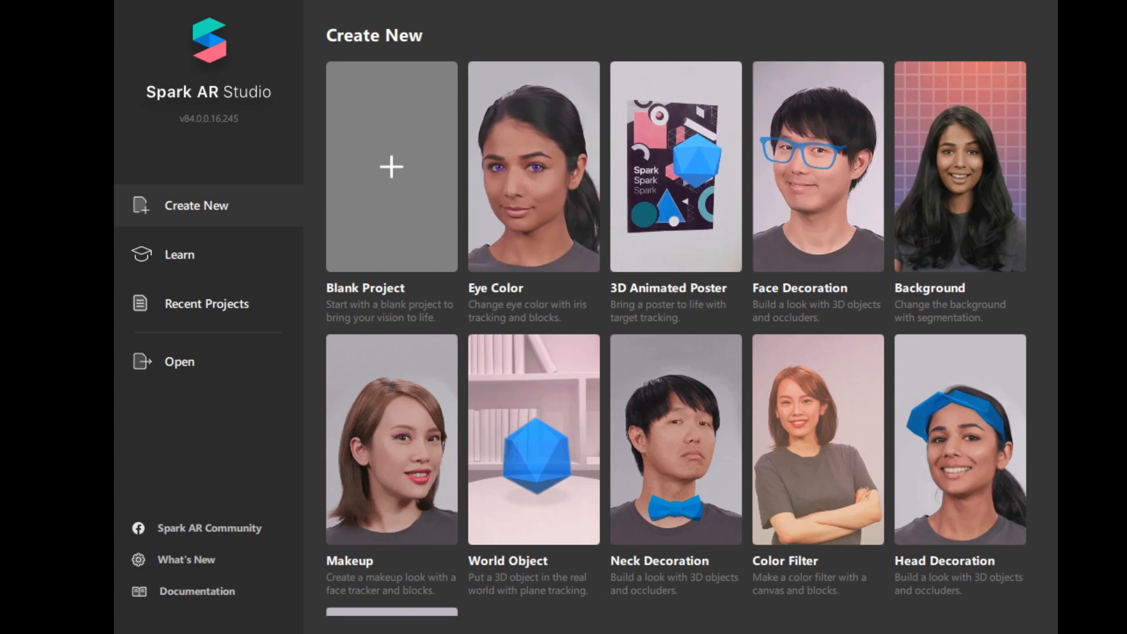
{"action": "mouse_move", "coordinate": [686, 187]}
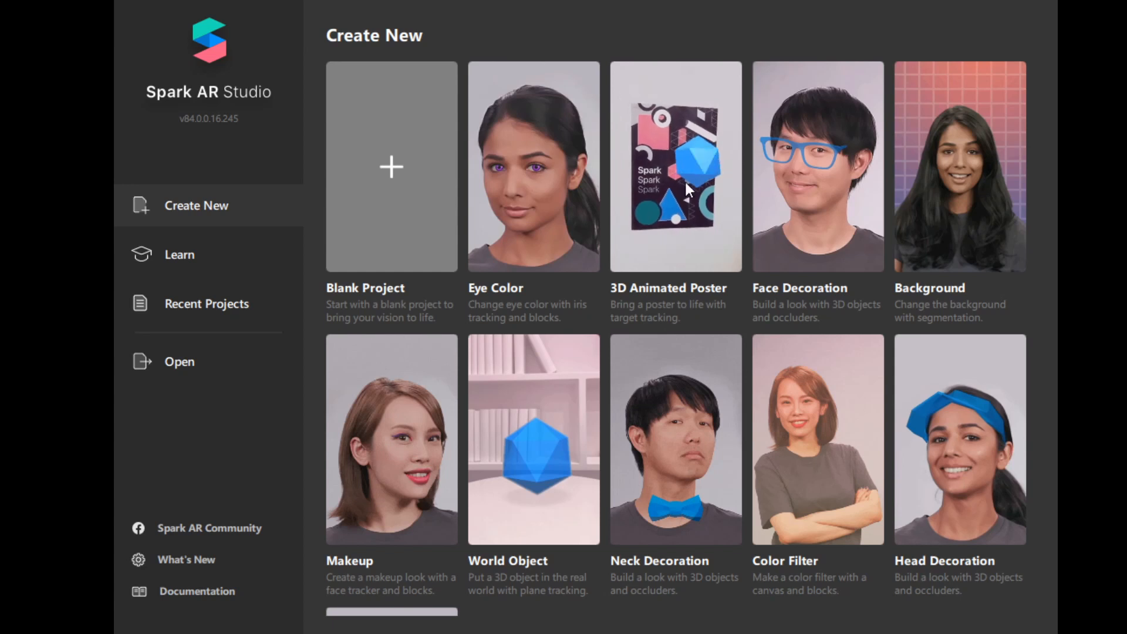
{"action": "mouse_move", "coordinate": [514, 183]}
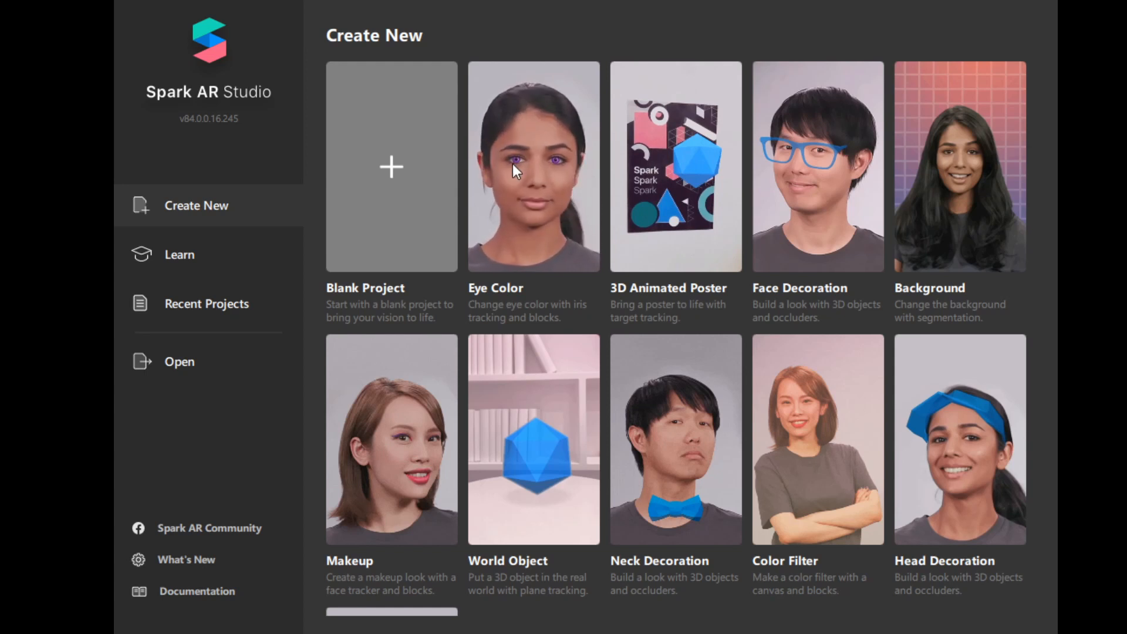
{"action": "mouse_move", "coordinate": [512, 167]}
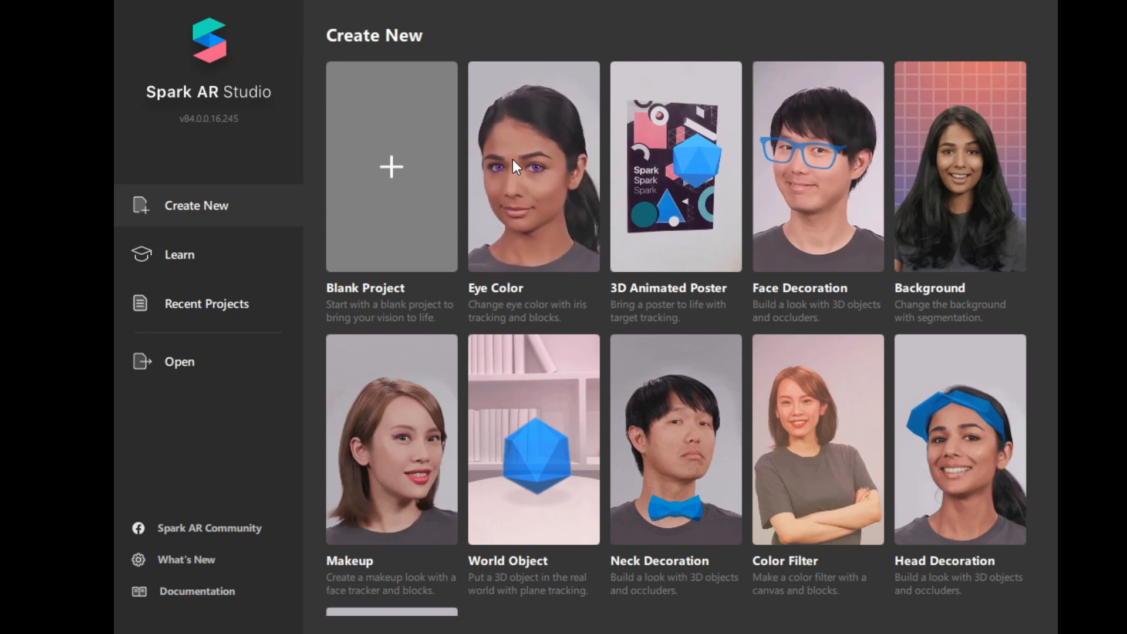
{"action": "mouse_move", "coordinate": [523, 295]}
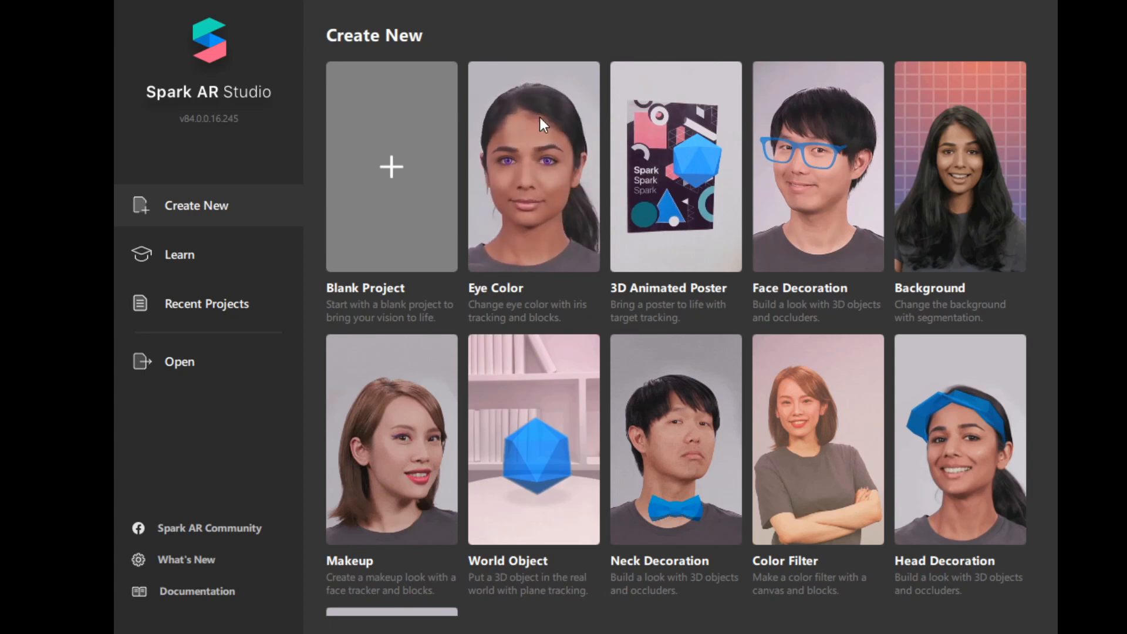
{"action": "mouse_move", "coordinate": [522, 166]}
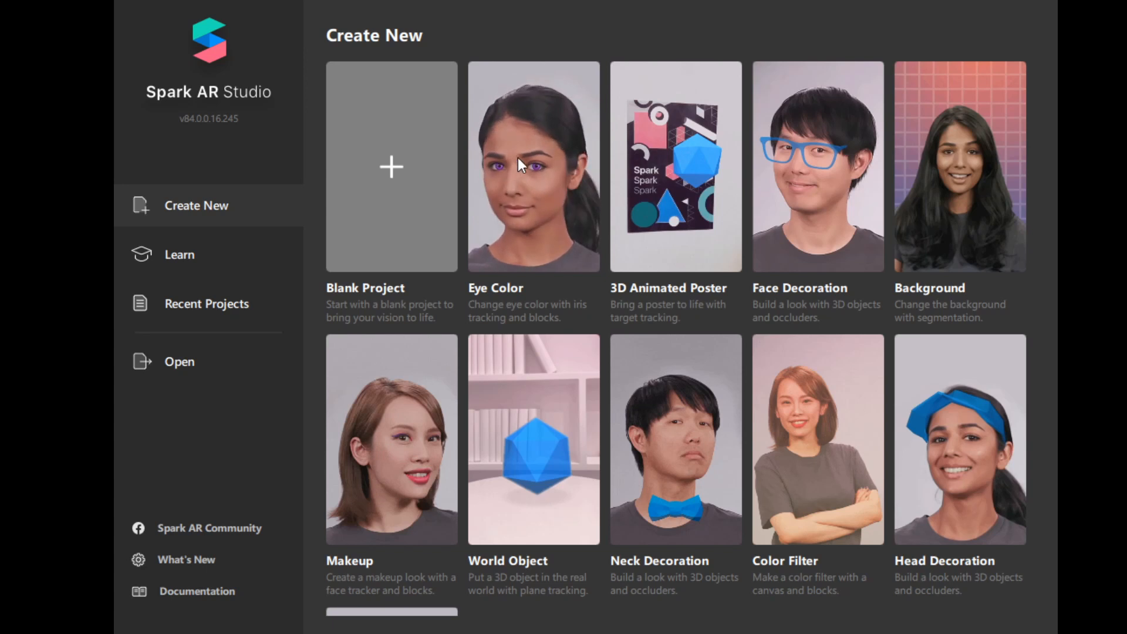
{"action": "mouse_move", "coordinate": [522, 182]}
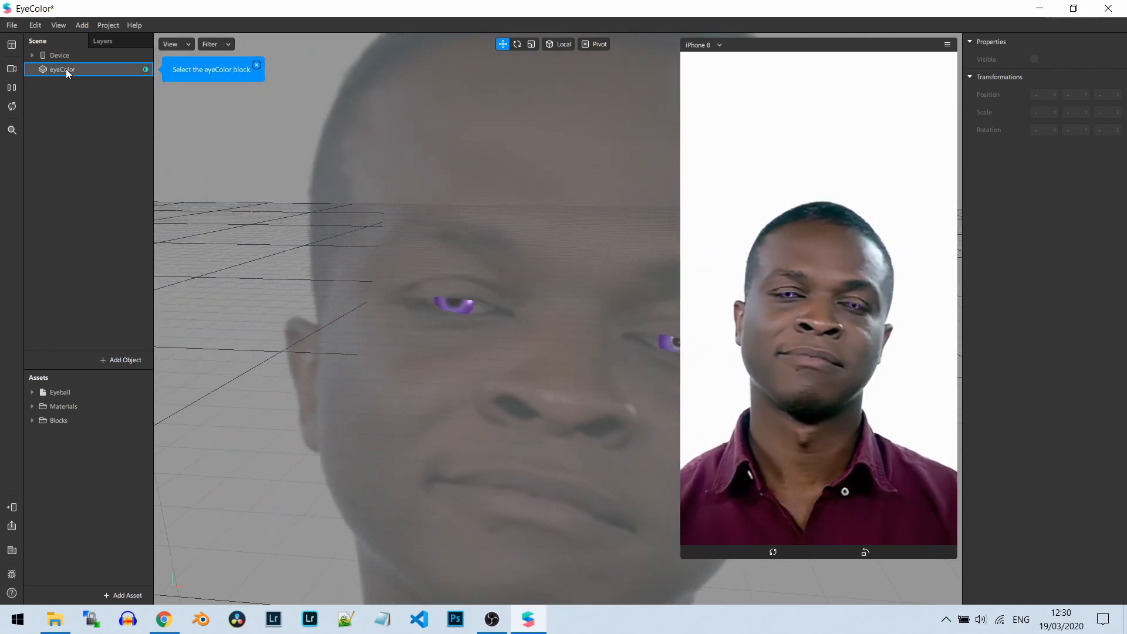
Step: Select eyeColor in the Scene panel to show its iris colour, opacity and scale inputs
{"action": "left_click", "coordinate": [63, 69]}
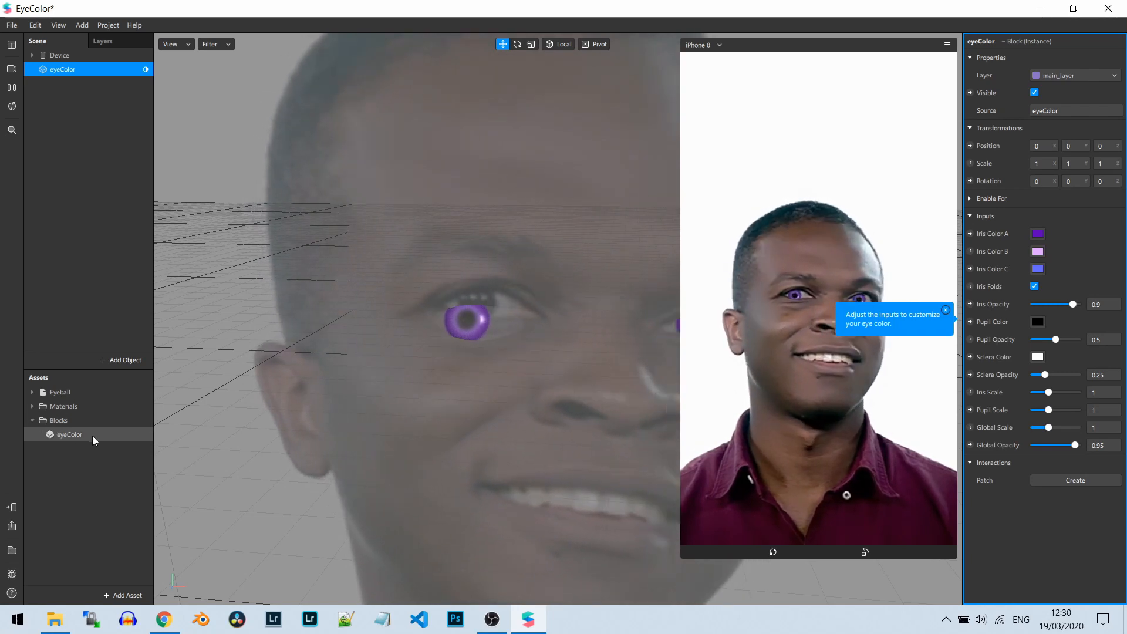
Step: Select the eyeColor asset under Assets > Blocks and bring up its context menu
{"action": "left_click", "coordinate": [68, 434]}
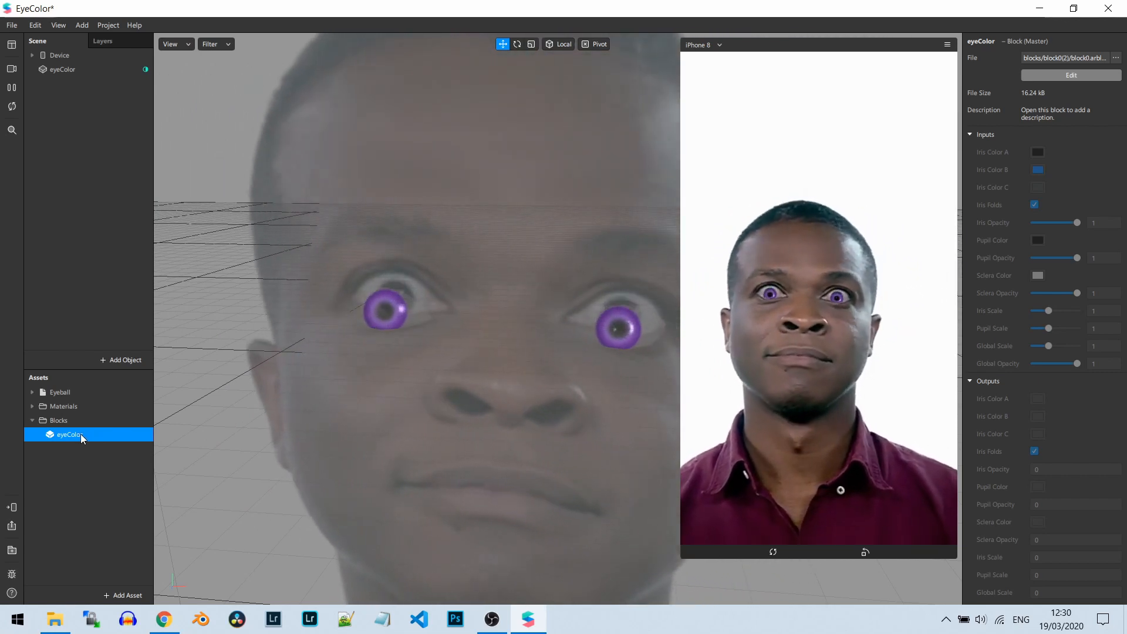
{"action": "right_click", "coordinate": [68, 434]}
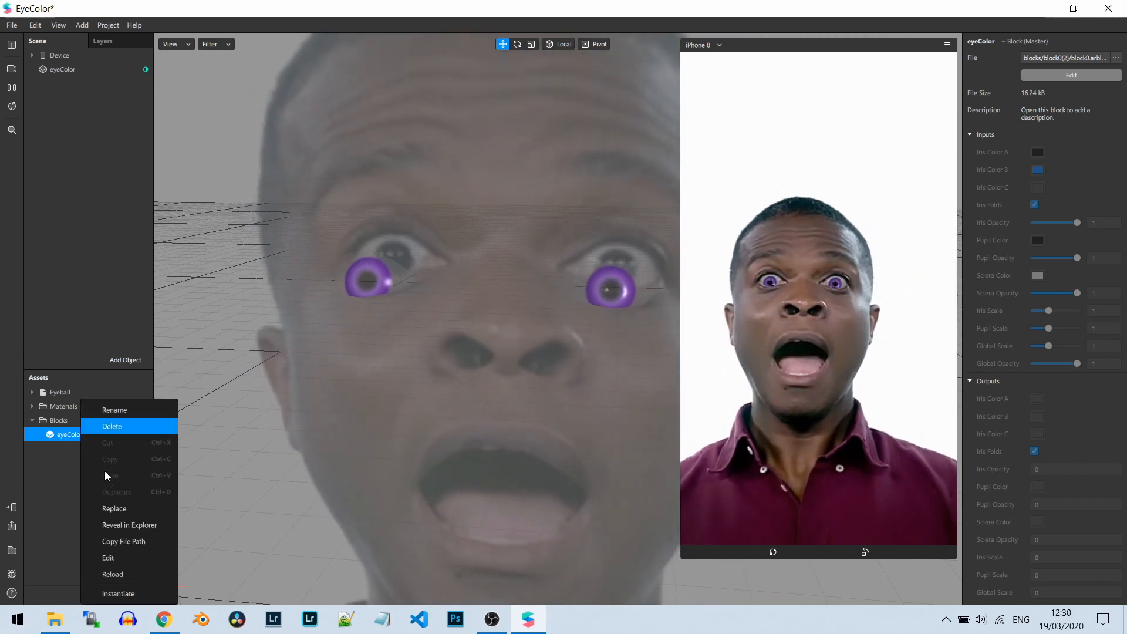
{"action": "mouse_move", "coordinate": [112, 574]}
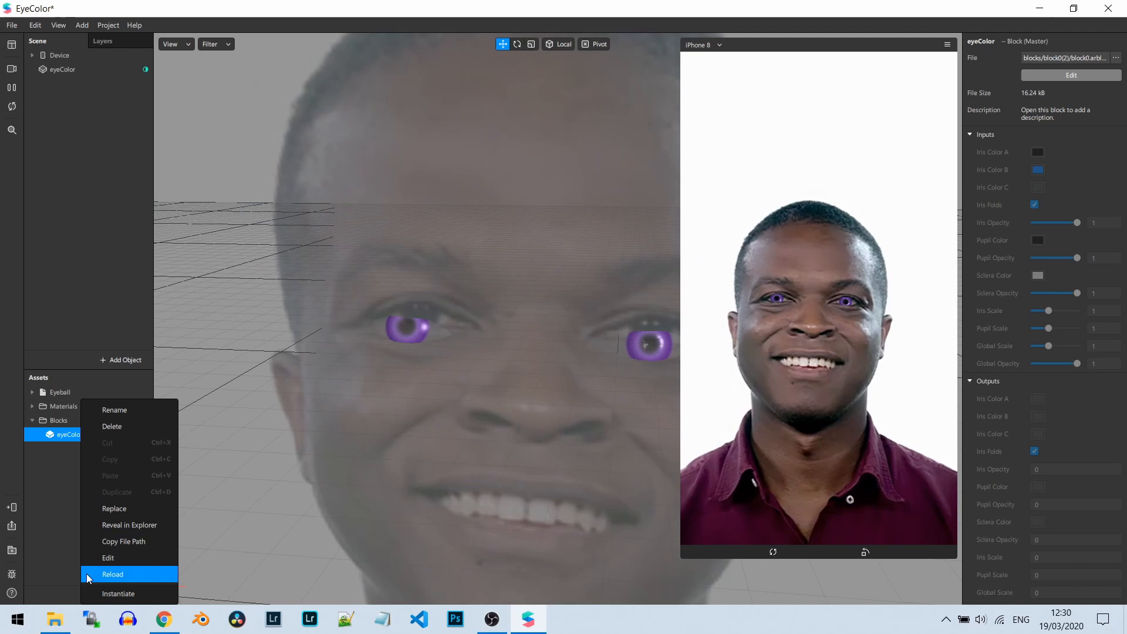
{"action": "mouse_move", "coordinate": [124, 541]}
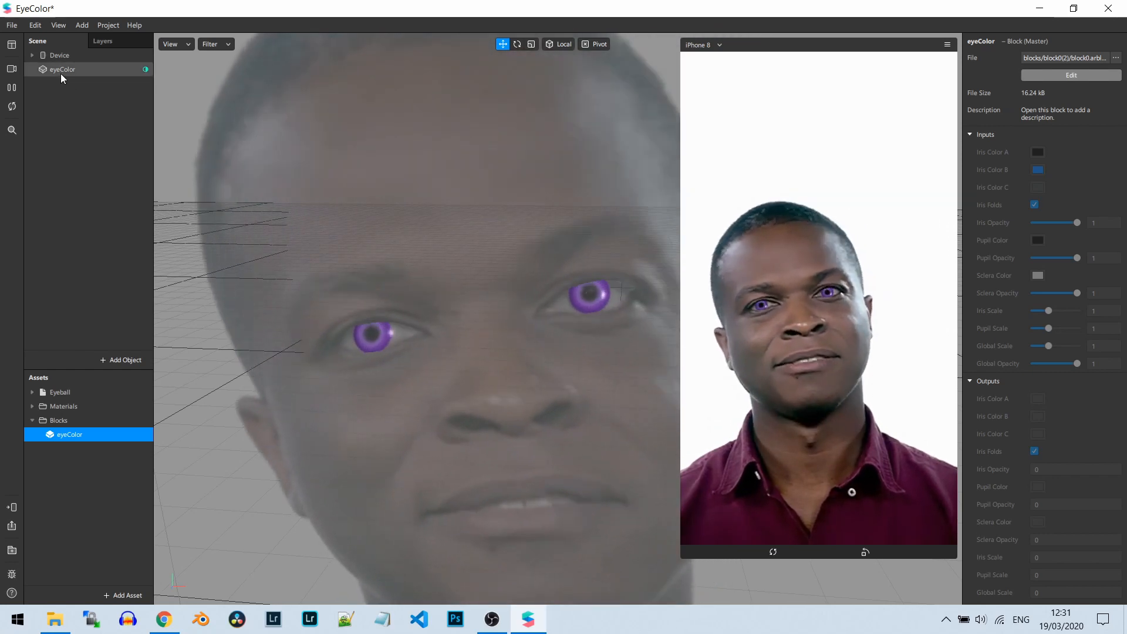
Step: Reselect eyeColor in the Scene panel to return to the Block (Instance) inputs
{"action": "left_click", "coordinate": [63, 69]}
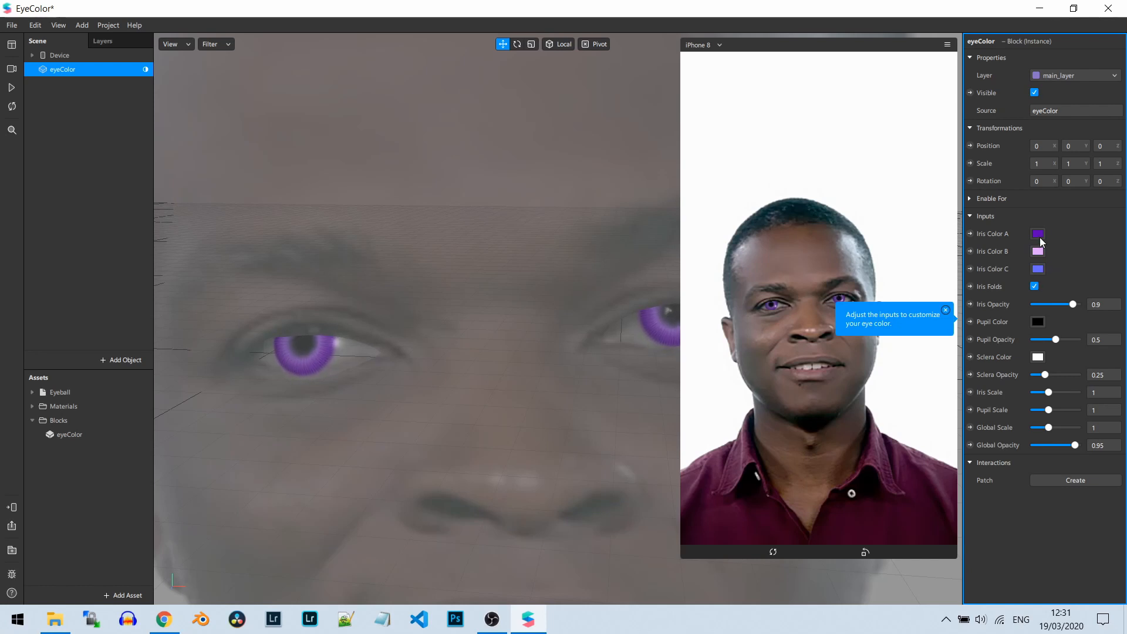
Step: Set Iris Color A to a deep blue in the colour dialog and confirm
{"action": "left_click", "coordinate": [1037, 234]}
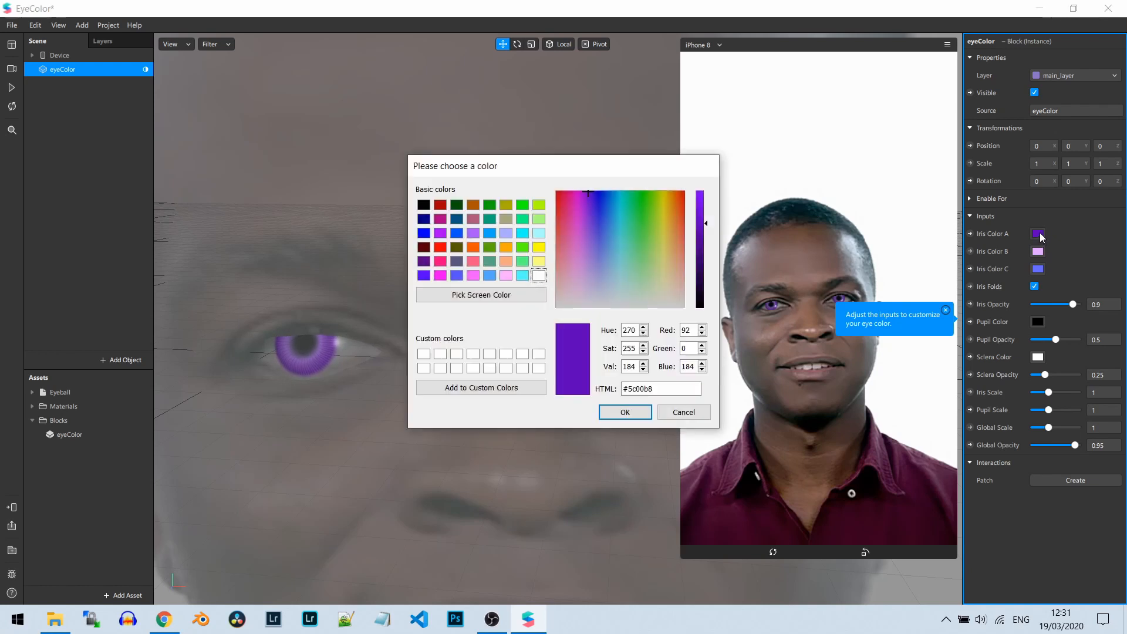
{"action": "left_click_drag", "start_coordinate": [455, 166], "coordinate": [438, 171]}
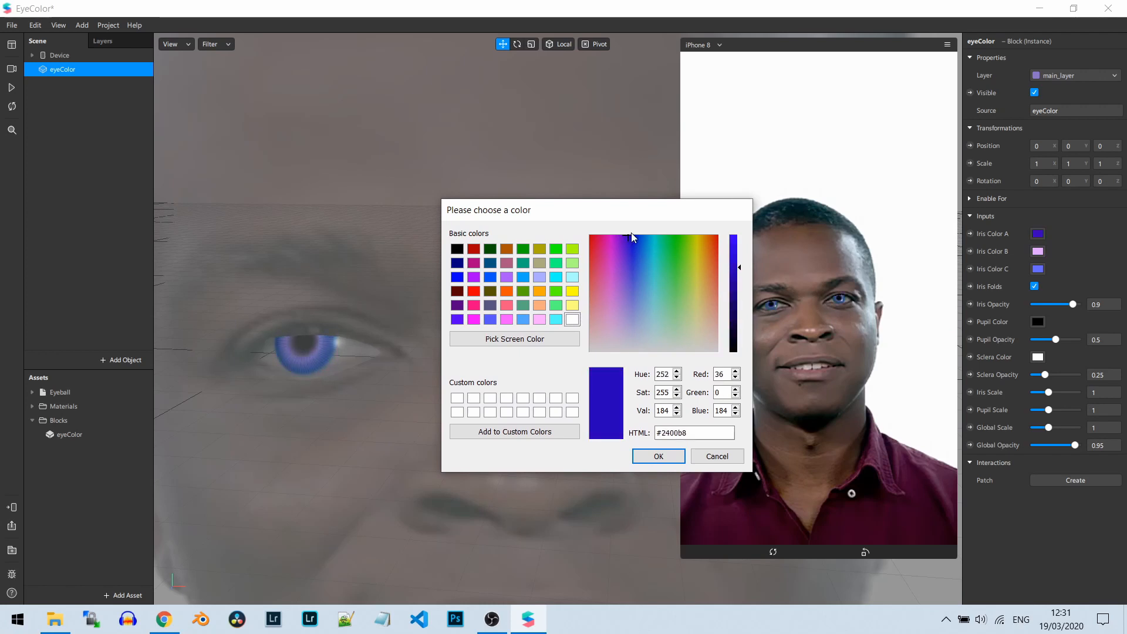
{"action": "left_click", "coordinate": [640, 237]}
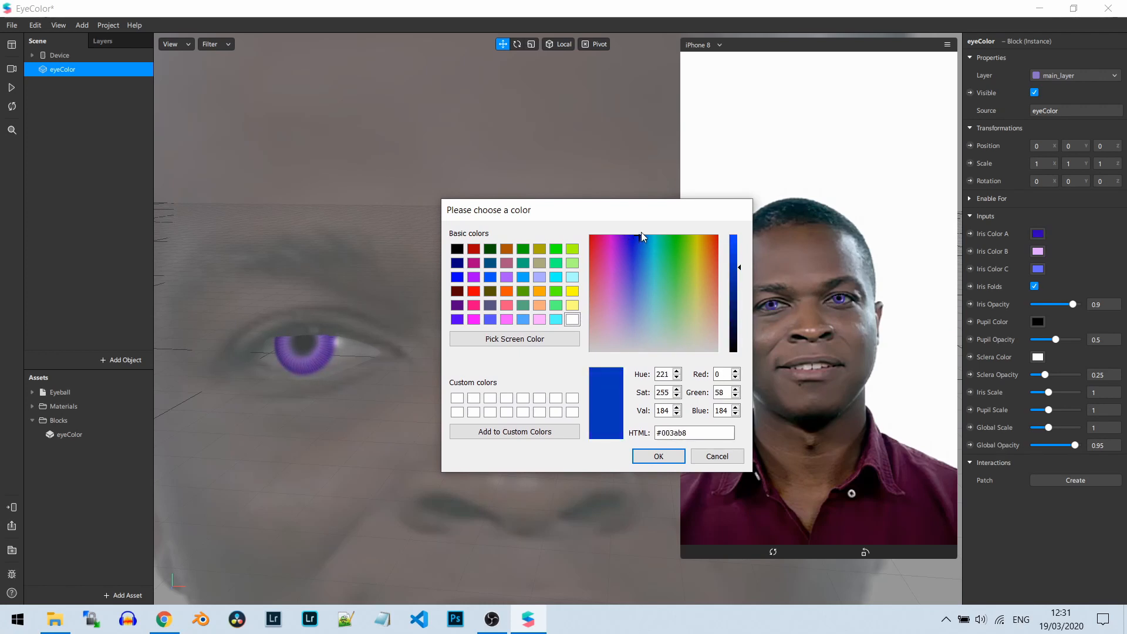
{"action": "left_click", "coordinate": [634, 237]}
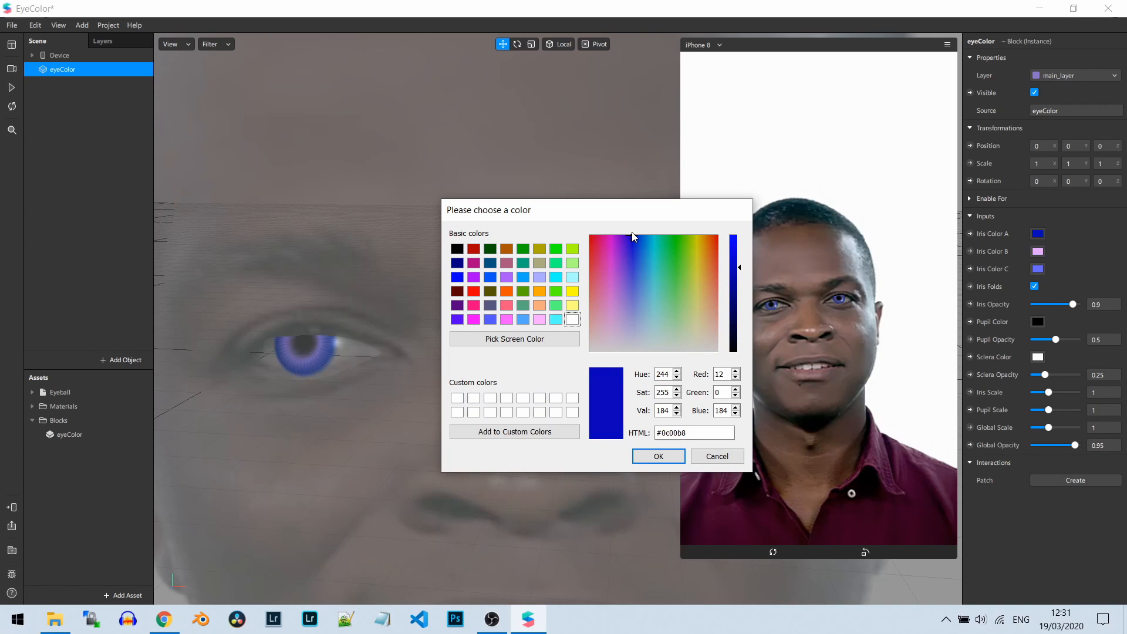
{"action": "left_click", "coordinate": [635, 236]}
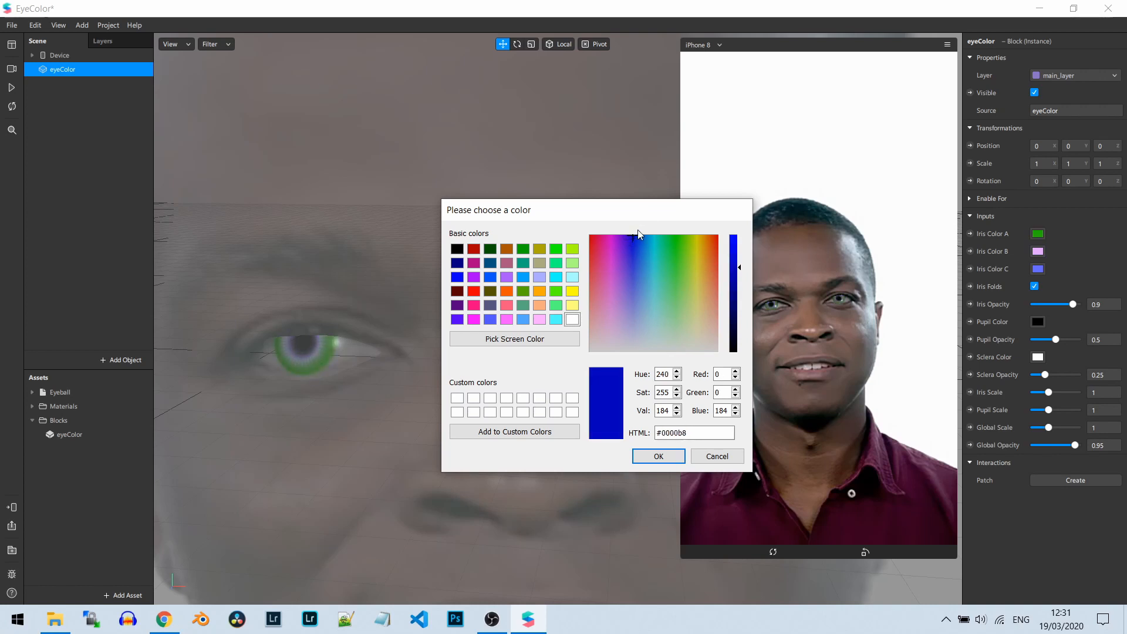
{"action": "left_click", "coordinate": [631, 237]}
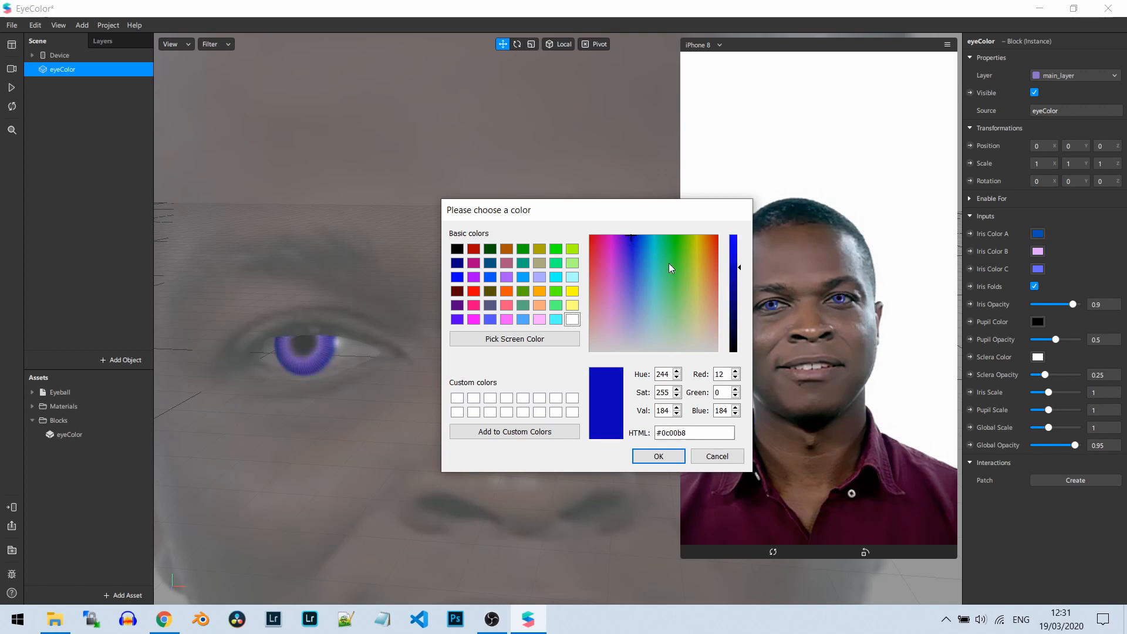
{"action": "mouse_move", "coordinate": [624, 279]}
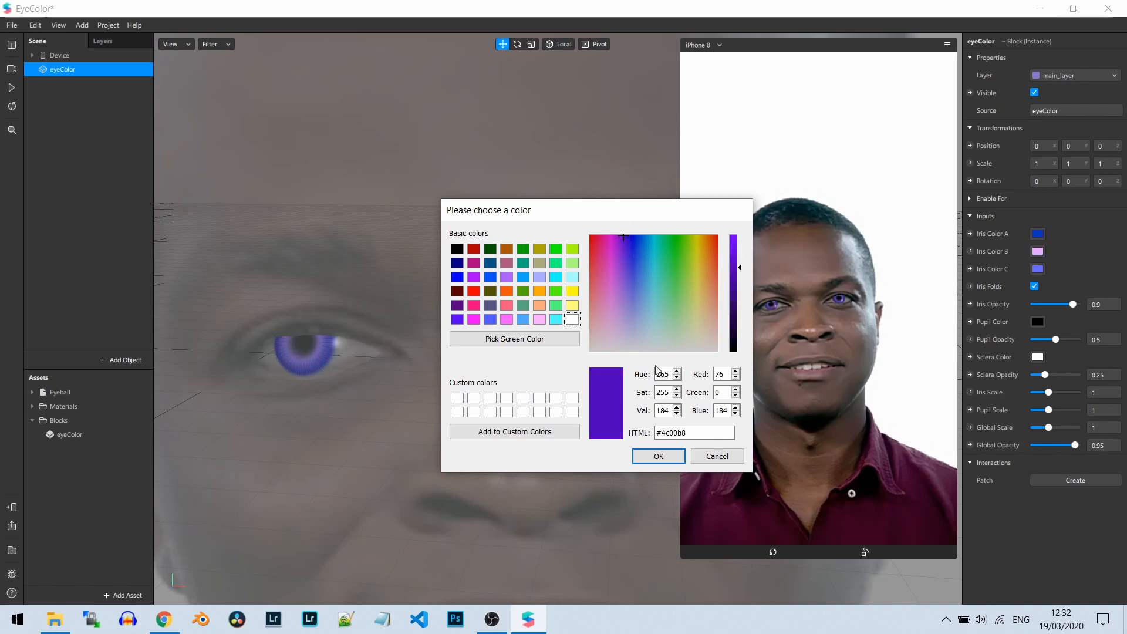
{"action": "left_click", "coordinate": [657, 456]}
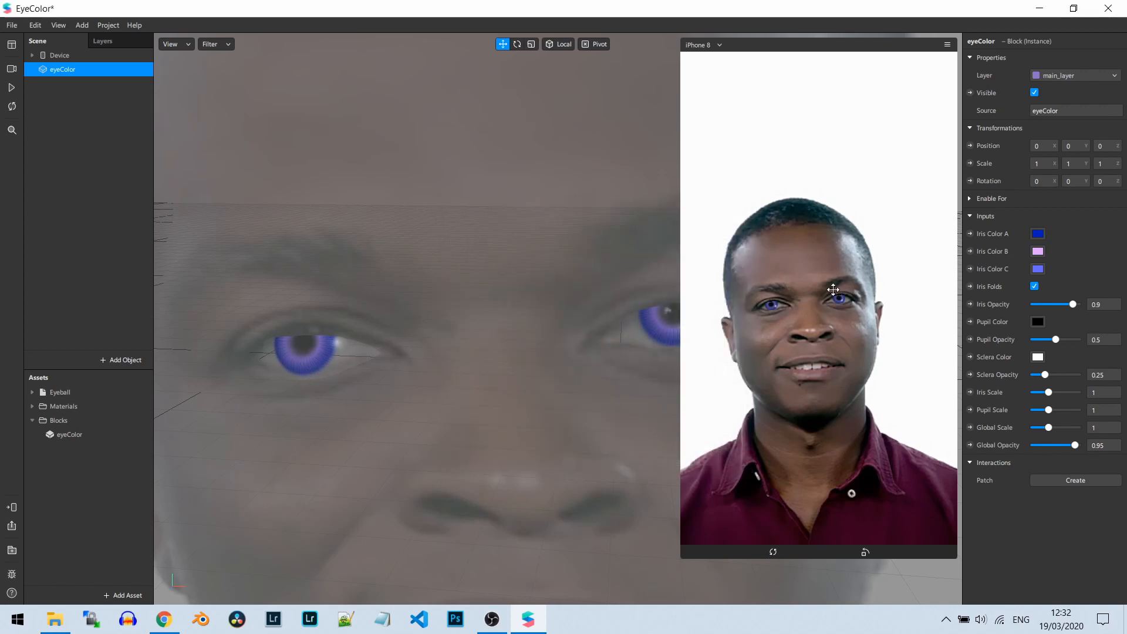
{"action": "mouse_move", "coordinate": [1089, 246]}
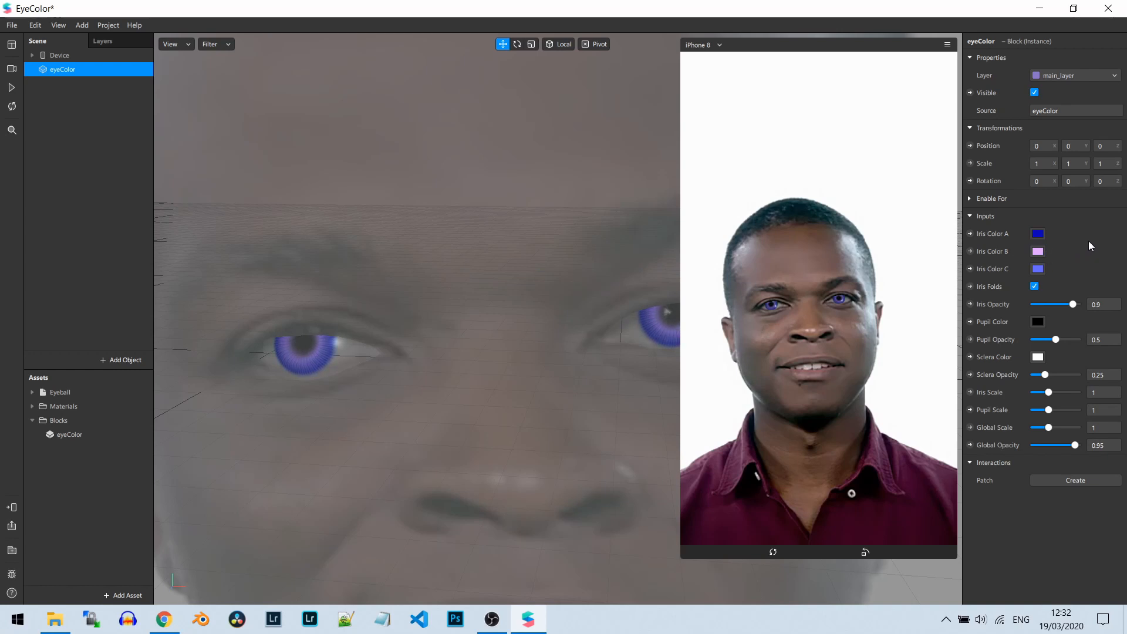
Step: Enable Iris Folds, with Iris Opacity at 1 and Pupil Opacity about 0.03
{"action": "left_click", "coordinate": [1037, 233]}
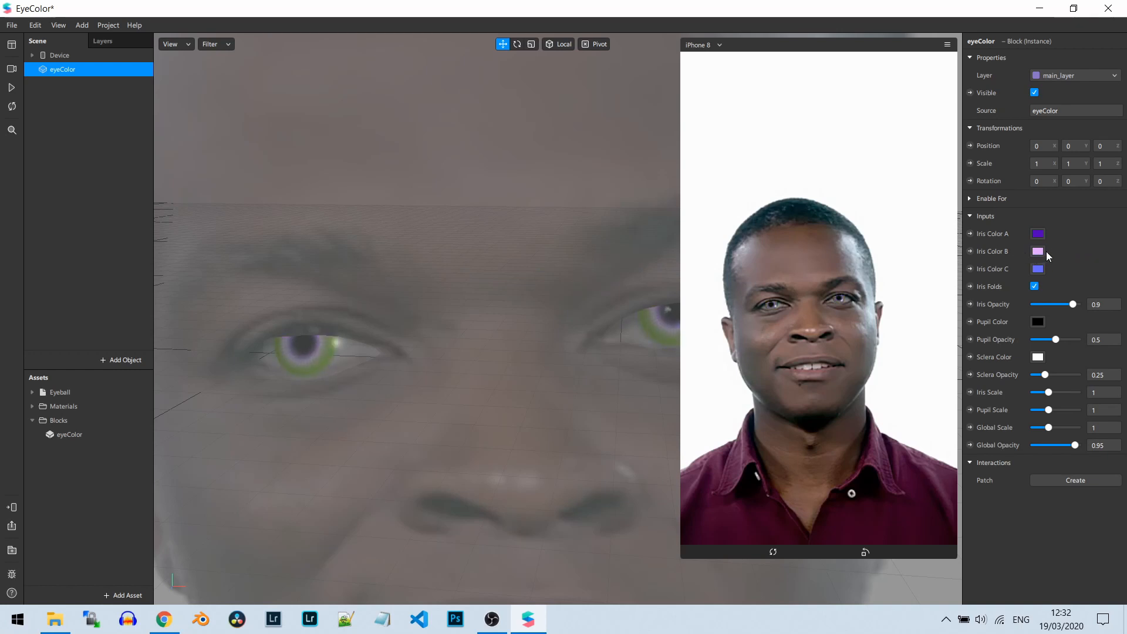
{"action": "left_click", "coordinate": [1038, 233]}
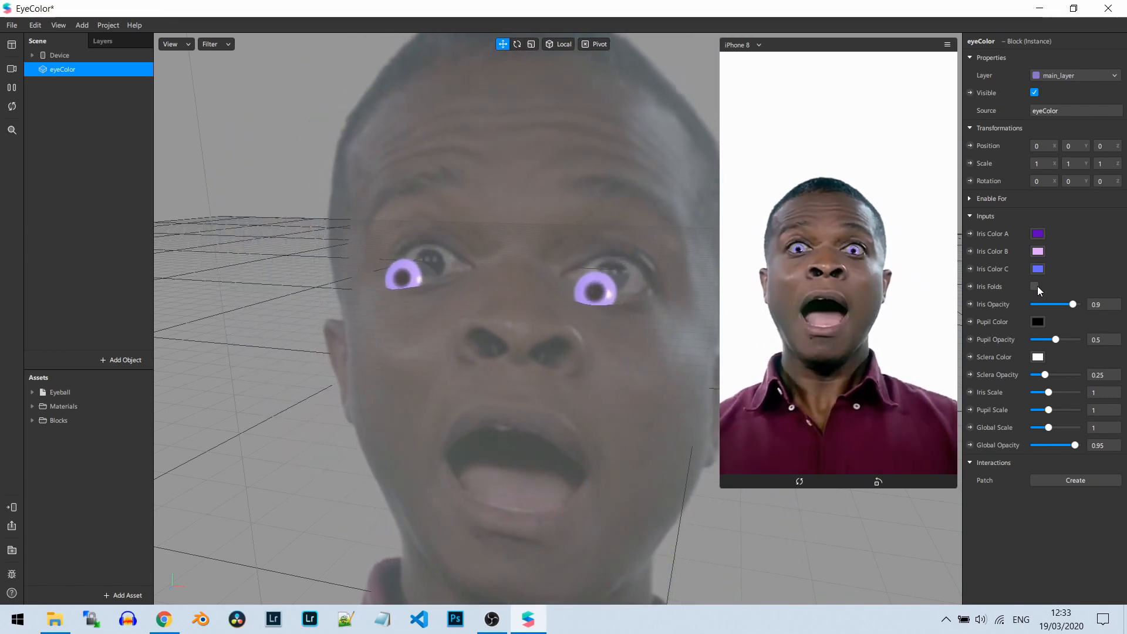
{"action": "left_click", "coordinate": [1034, 285]}
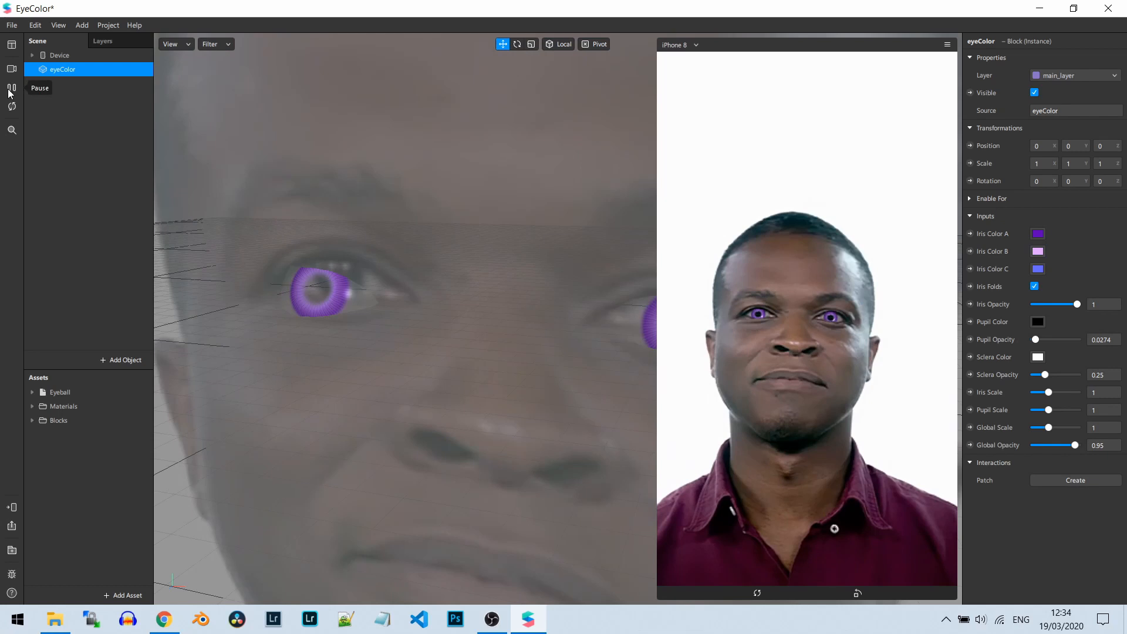
Step: Pause the face preview video using the left toolbar button
{"action": "left_click", "coordinate": [12, 87]}
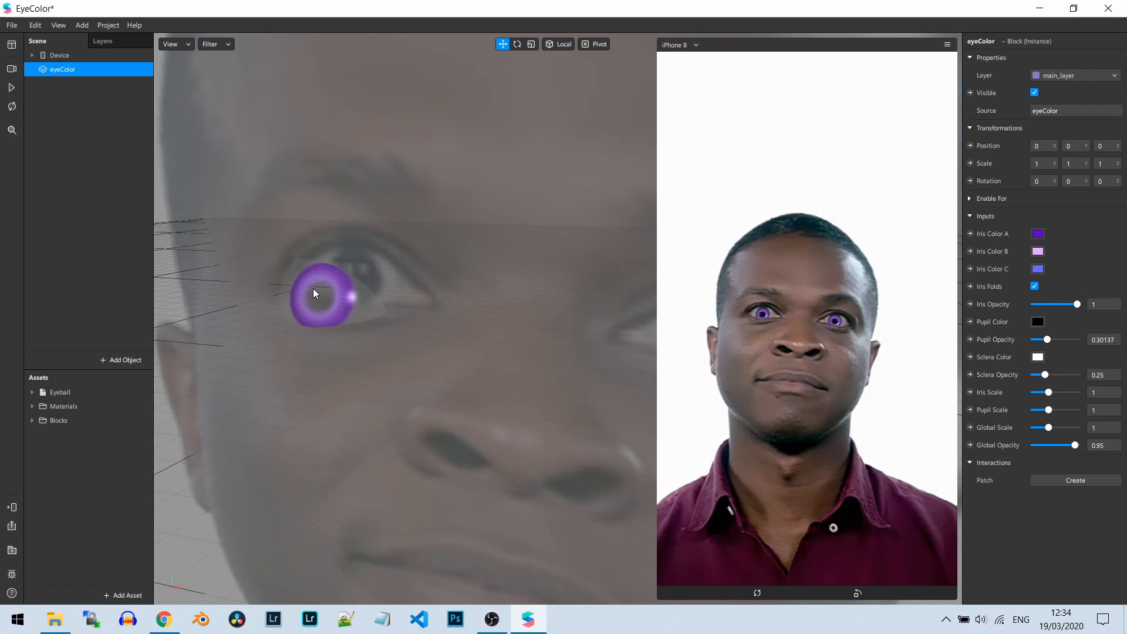
{"action": "mouse_move", "coordinate": [334, 296]}
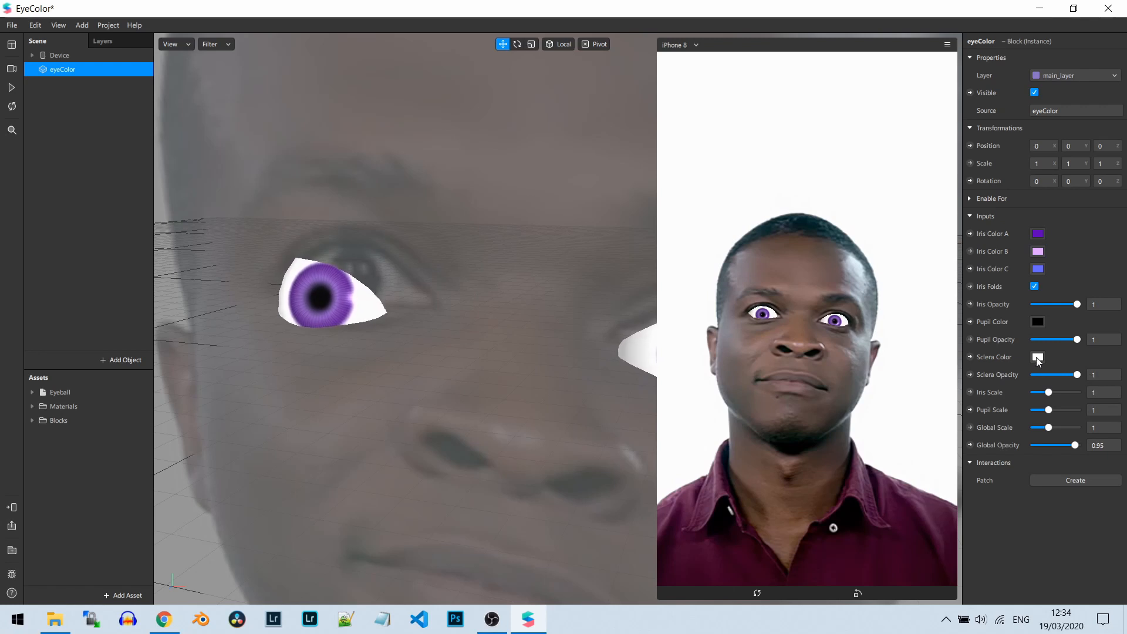
Step: Try the Sclera Color swatch to pick a new eye-white colour
{"action": "left_click", "coordinate": [1037, 357]}
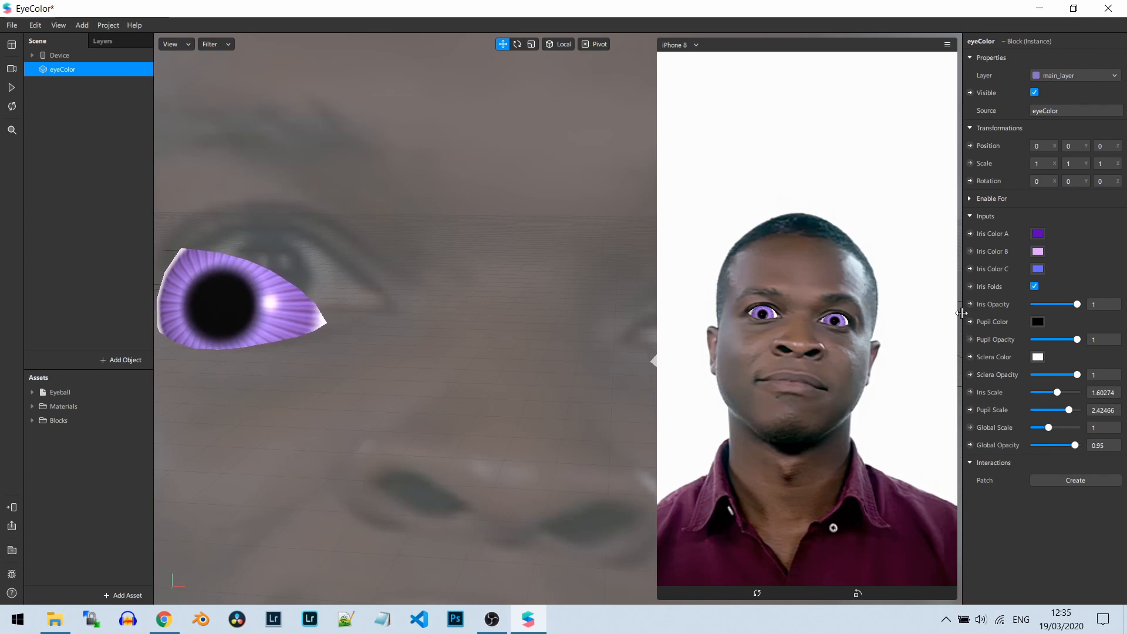
{"action": "mouse_move", "coordinate": [994, 340]}
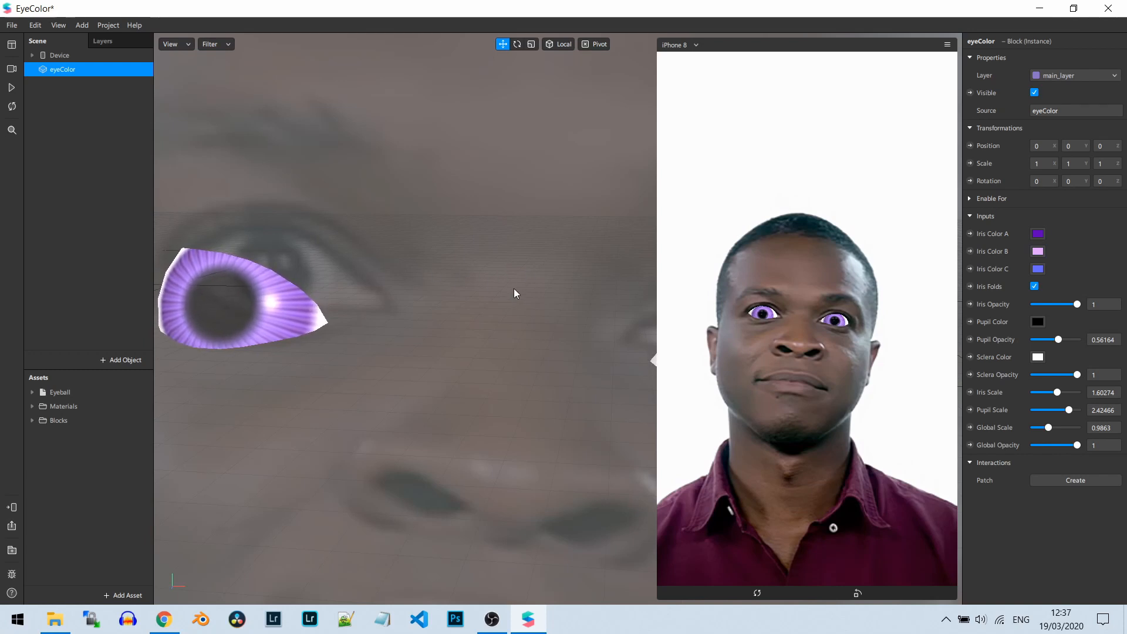
{"action": "mouse_move", "coordinate": [435, 262]}
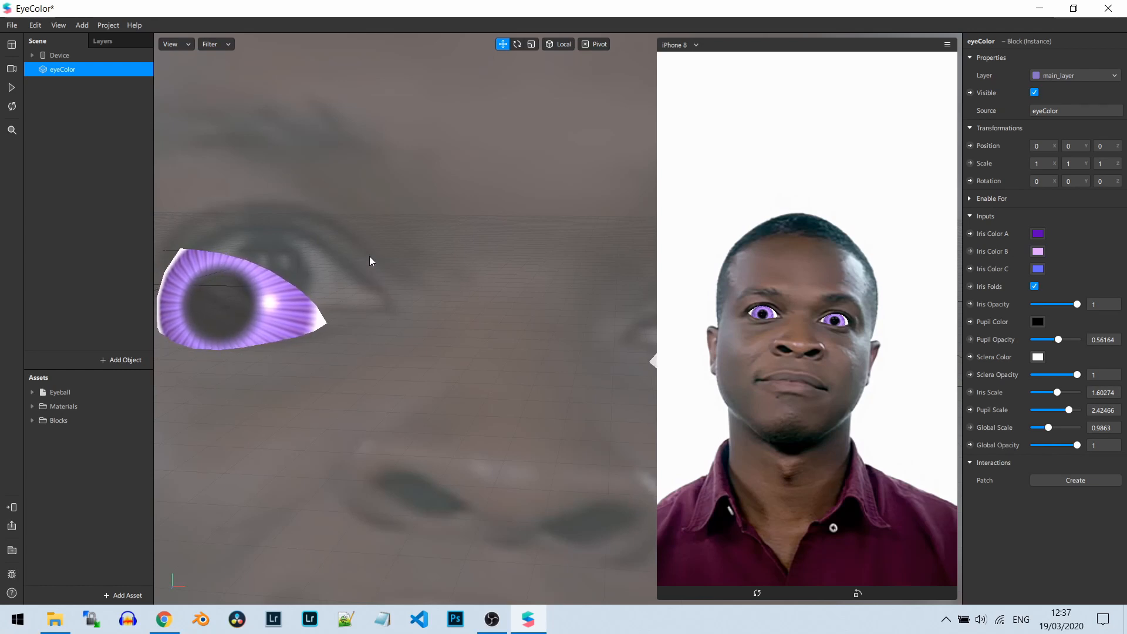
{"action": "mouse_move", "coordinate": [365, 307]}
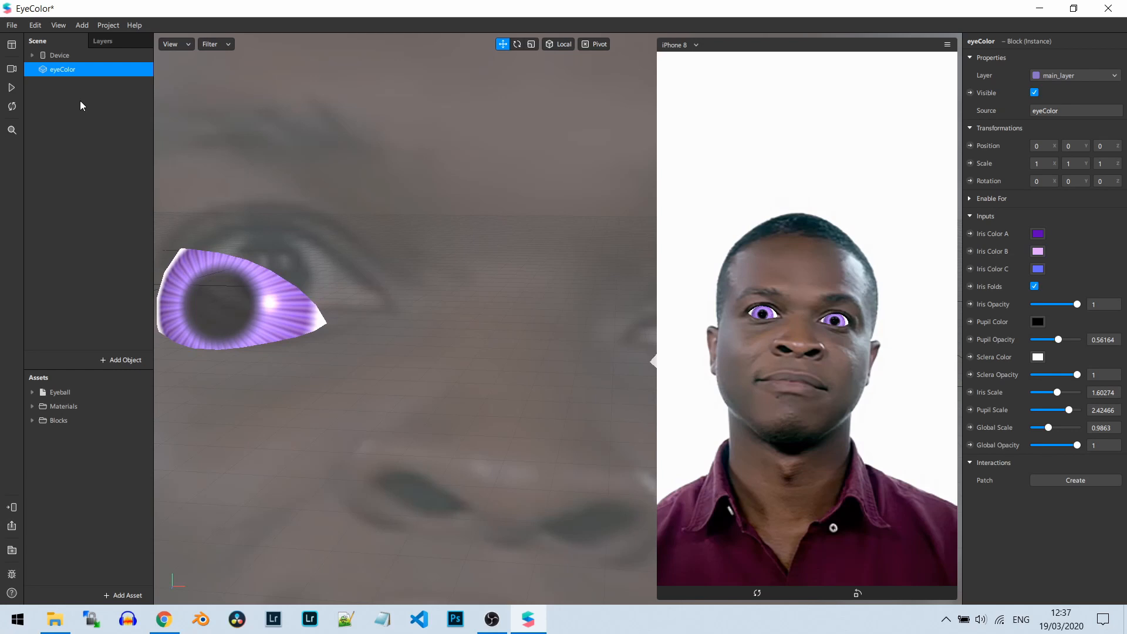
{"action": "mouse_move", "coordinate": [99, 122]}
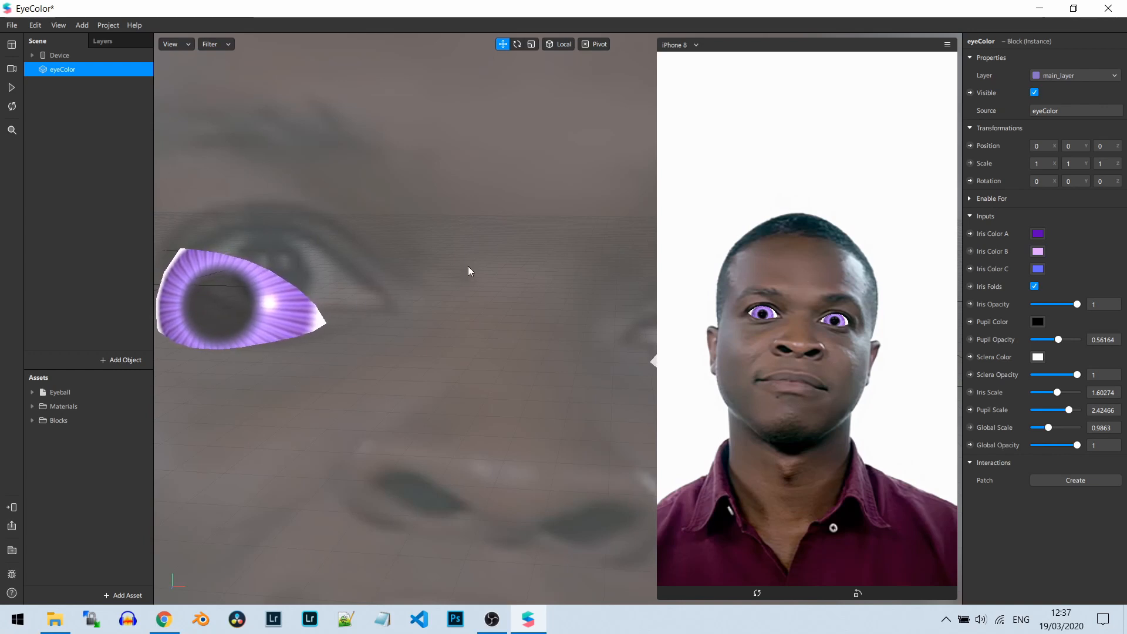
{"action": "mouse_move", "coordinate": [494, 324]}
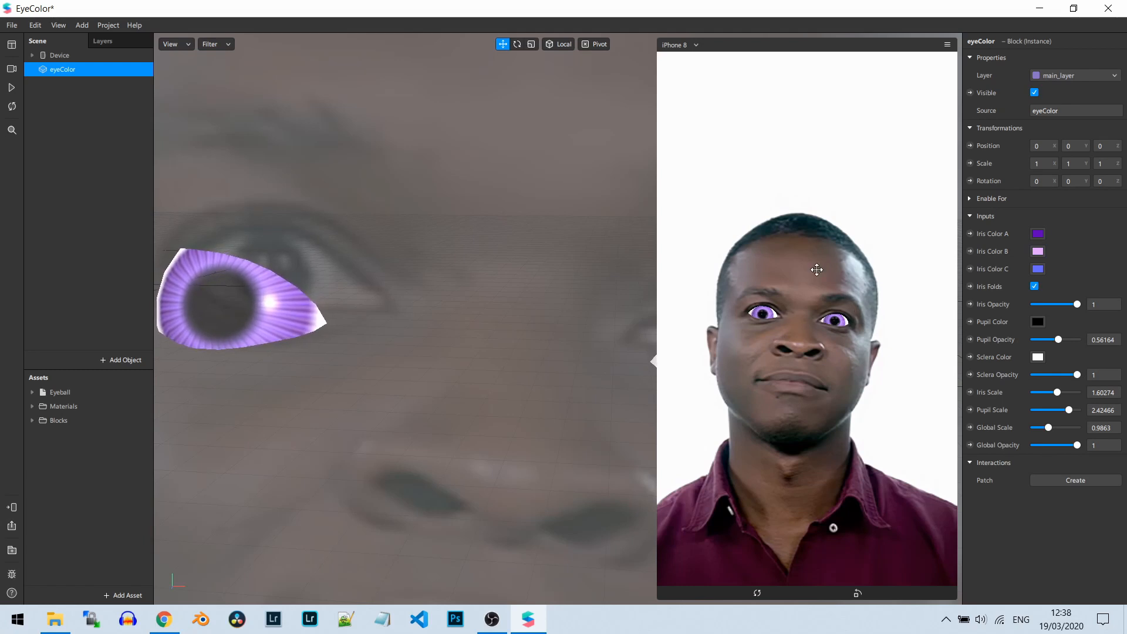
{"action": "mouse_move", "coordinate": [824, 297]}
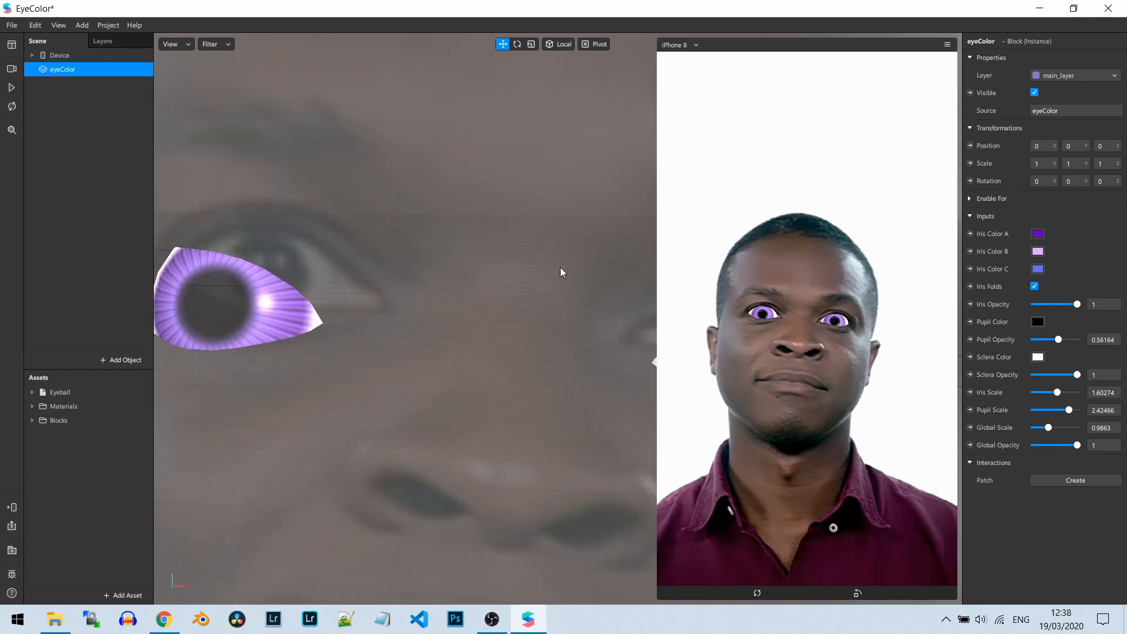
{"action": "mouse_move", "coordinate": [753, 323]}
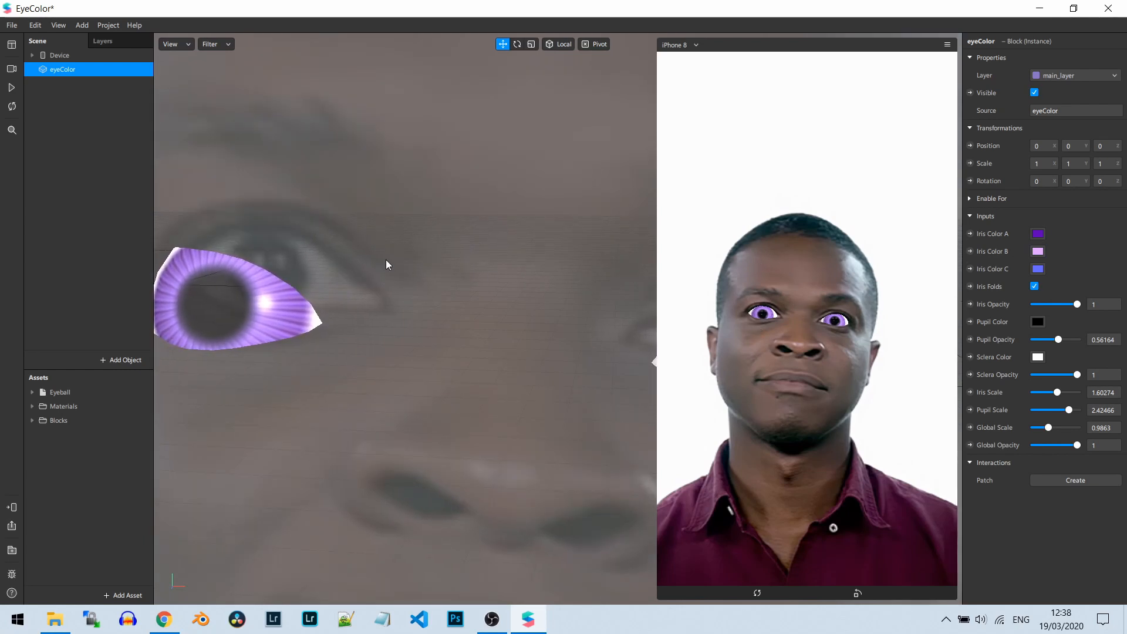
{"action": "mouse_move", "coordinate": [517, 243]}
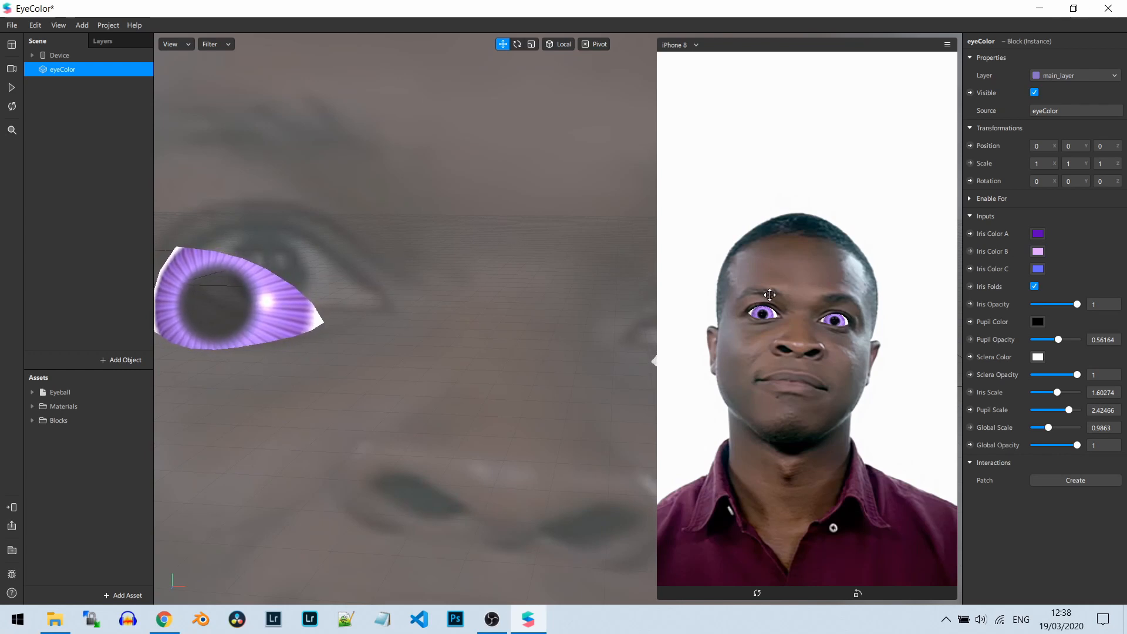
{"action": "mouse_move", "coordinate": [744, 297]}
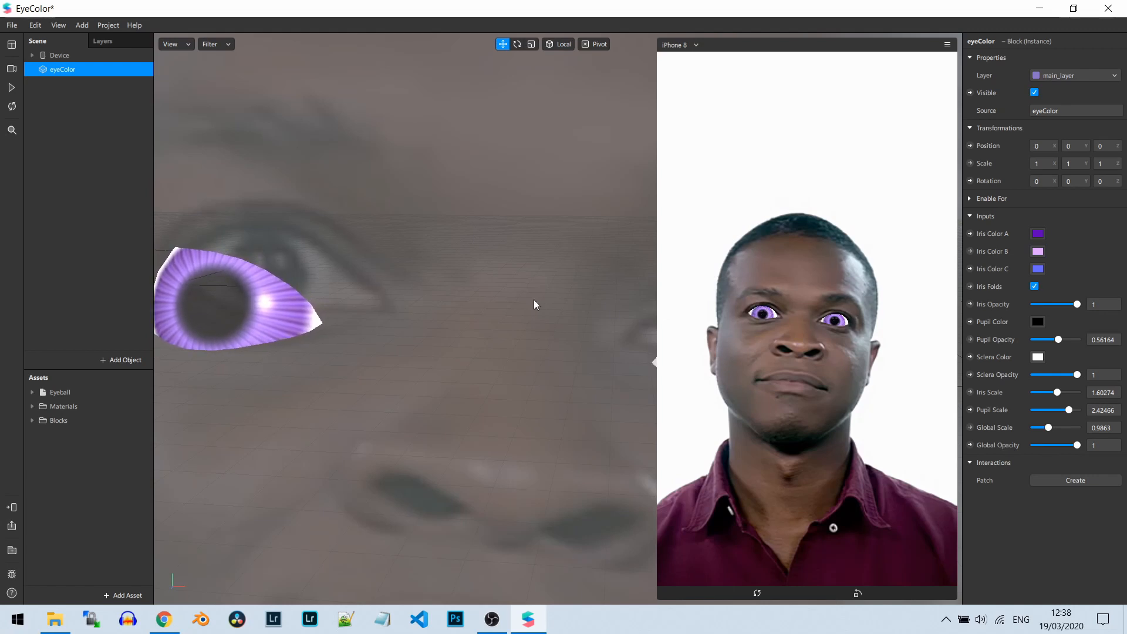
{"action": "mouse_move", "coordinate": [773, 305]}
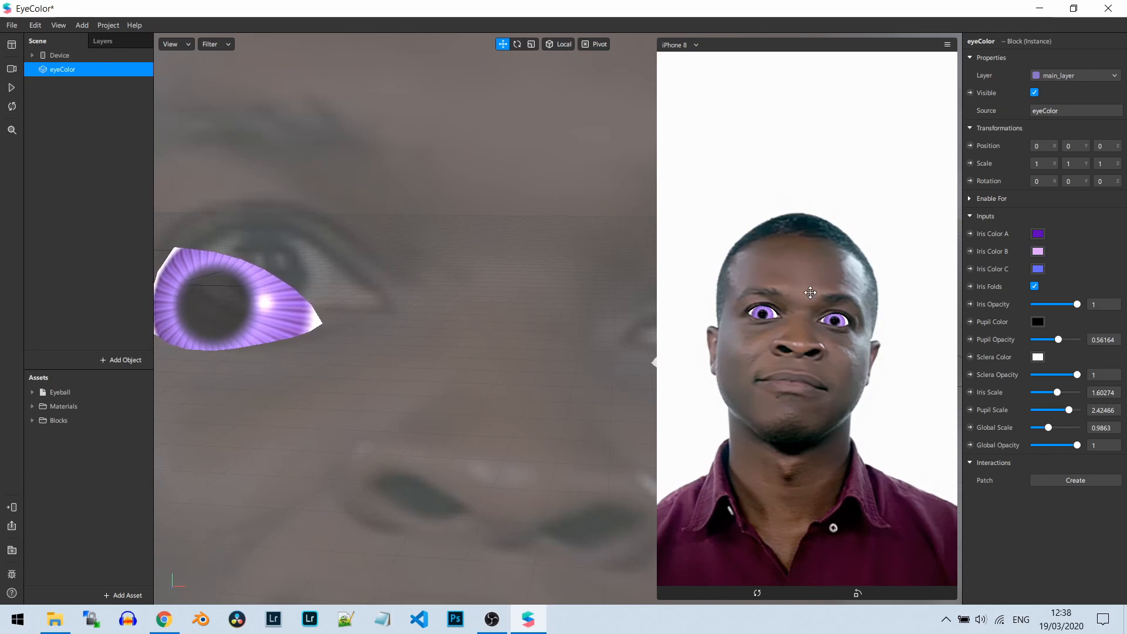
{"action": "mouse_move", "coordinate": [825, 234]}
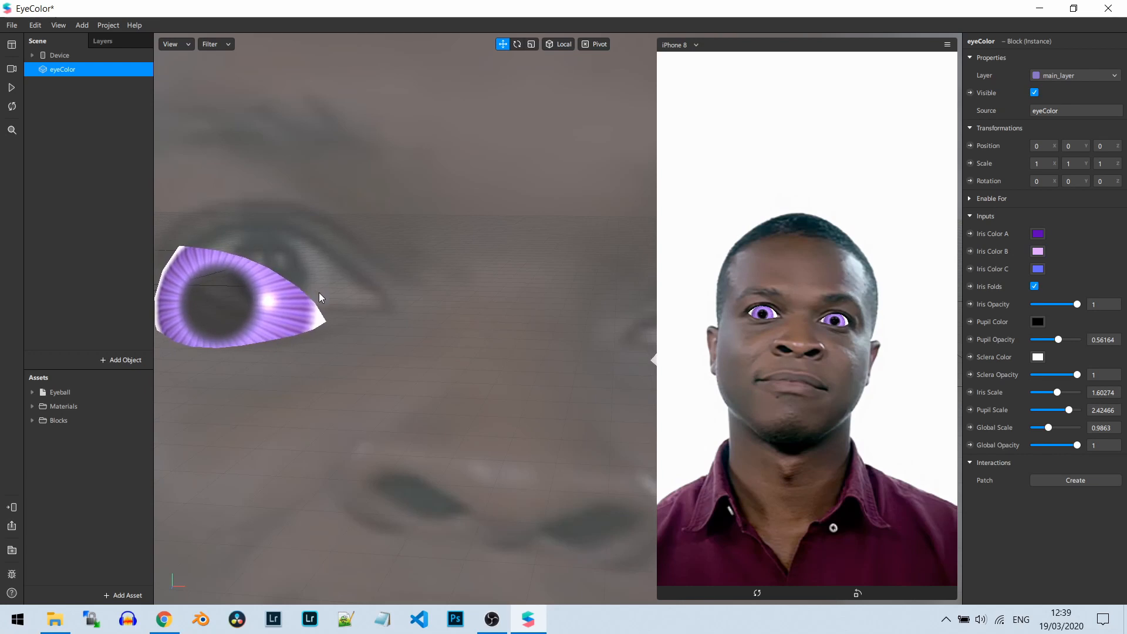
{"action": "mouse_move", "coordinate": [822, 256]}
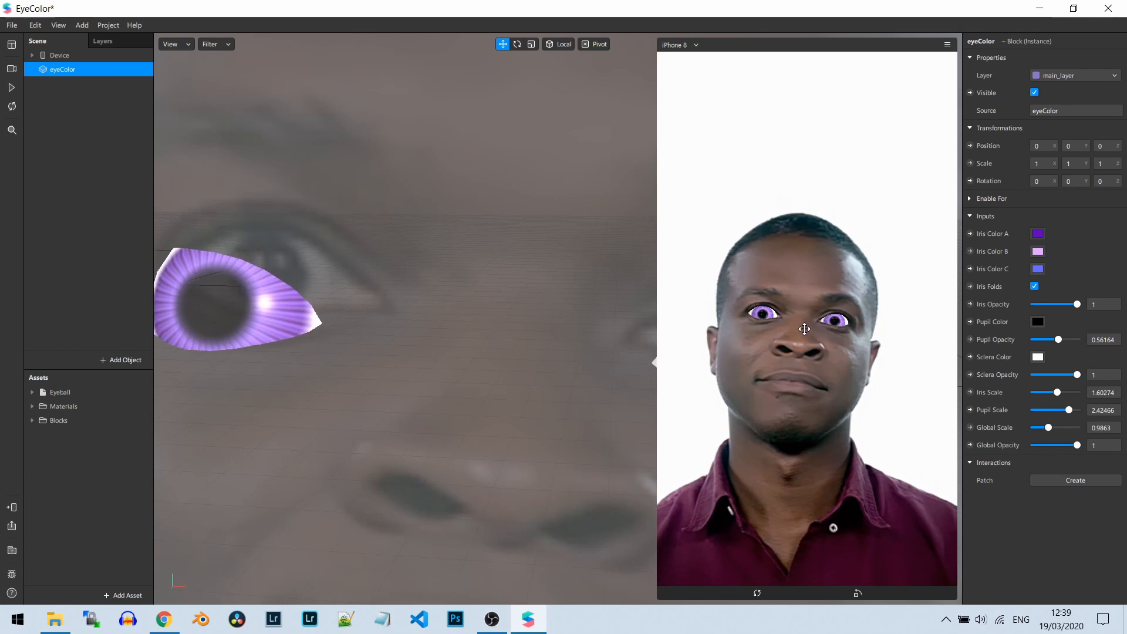
{"action": "mouse_move", "coordinate": [848, 352]}
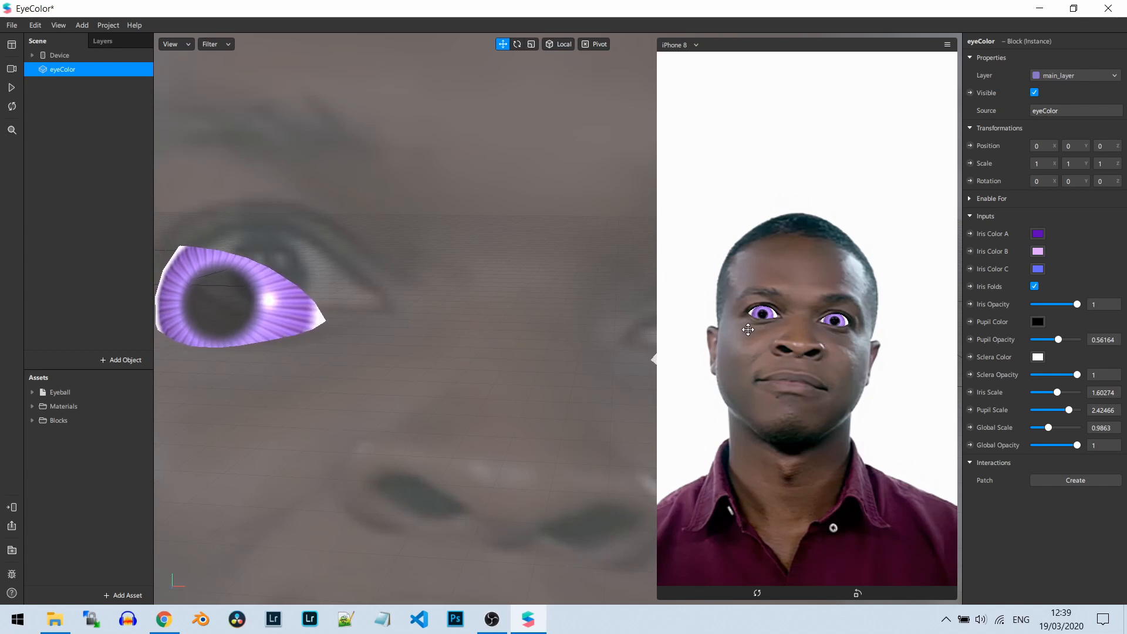
{"action": "mouse_move", "coordinate": [816, 219]}
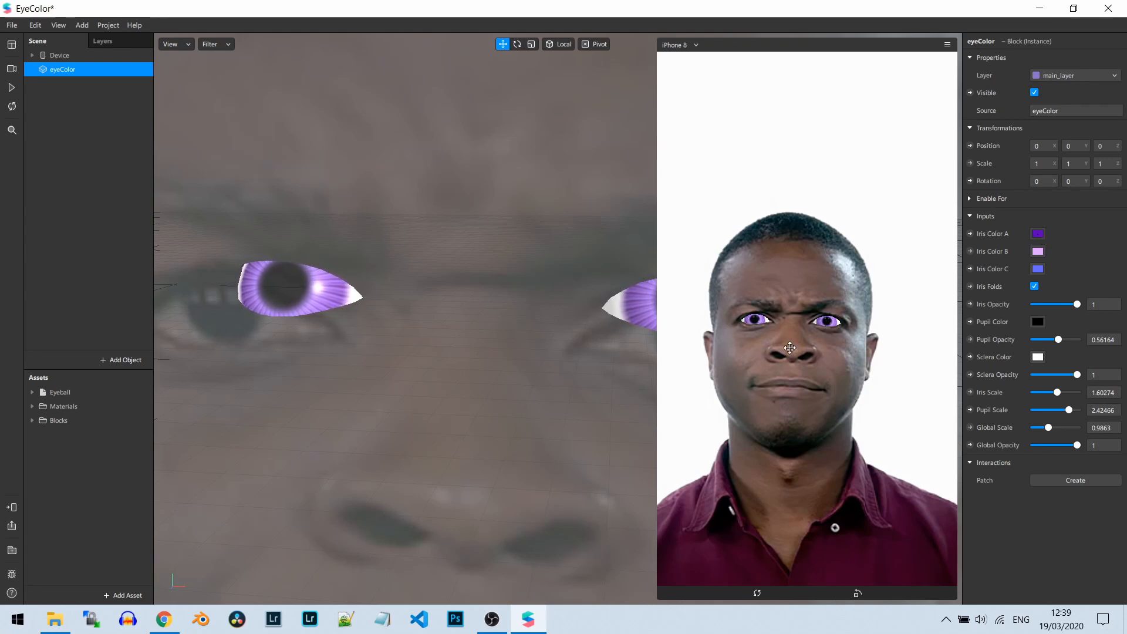
{"action": "mouse_move", "coordinate": [923, 274]}
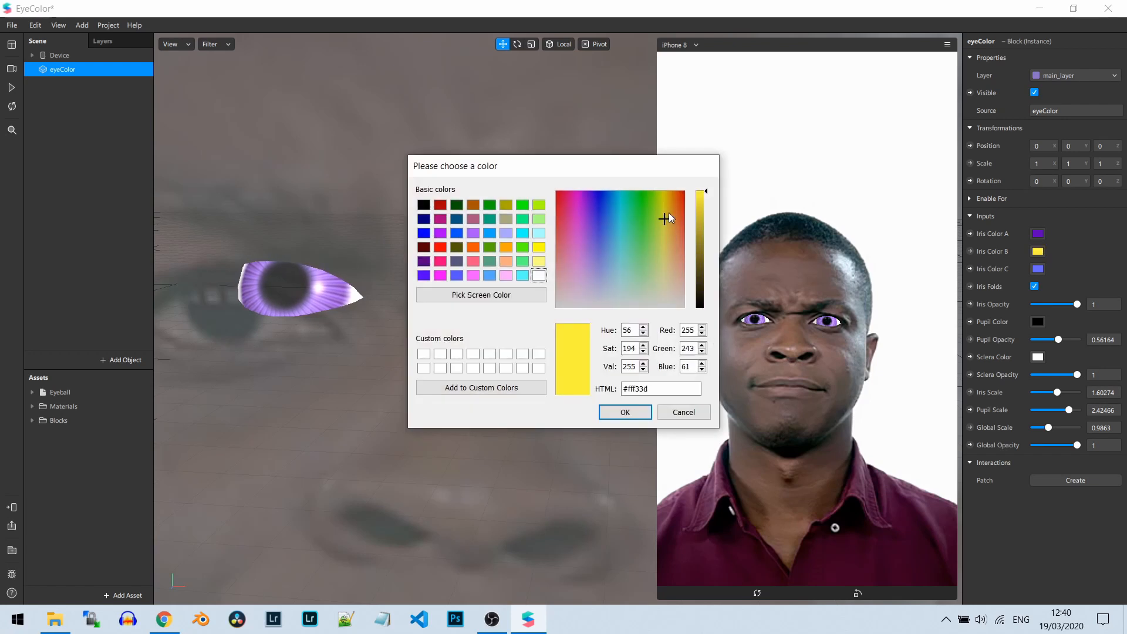
Step: Pick orange for Iris Color B, then Cancel; the orange still applies
{"action": "left_click", "coordinate": [669, 195]}
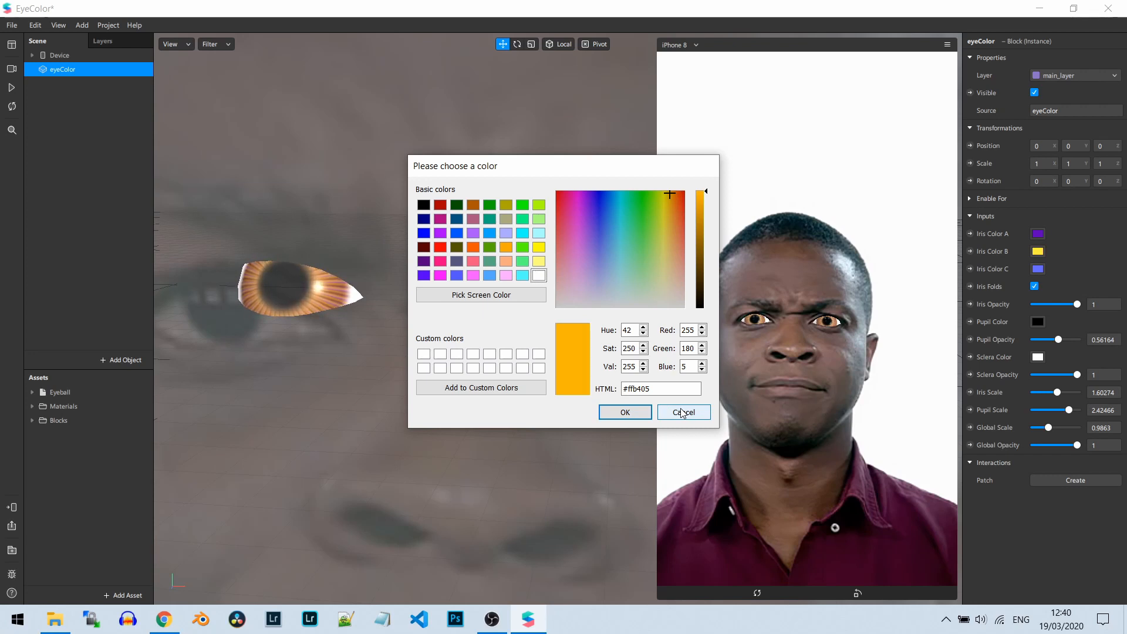
{"action": "left_click", "coordinate": [682, 413]}
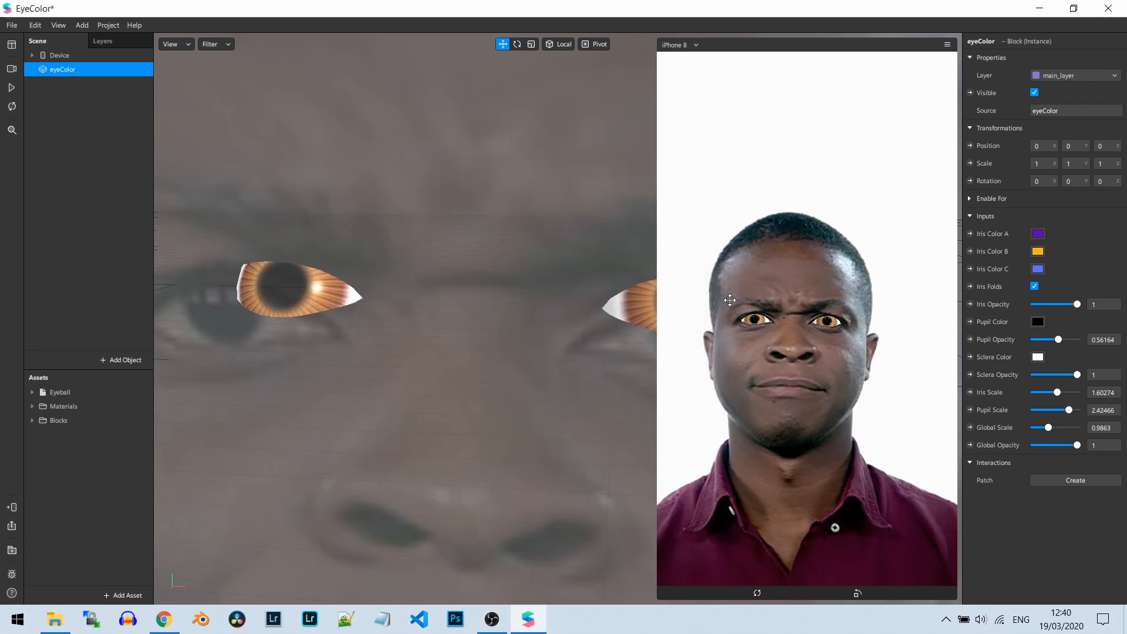